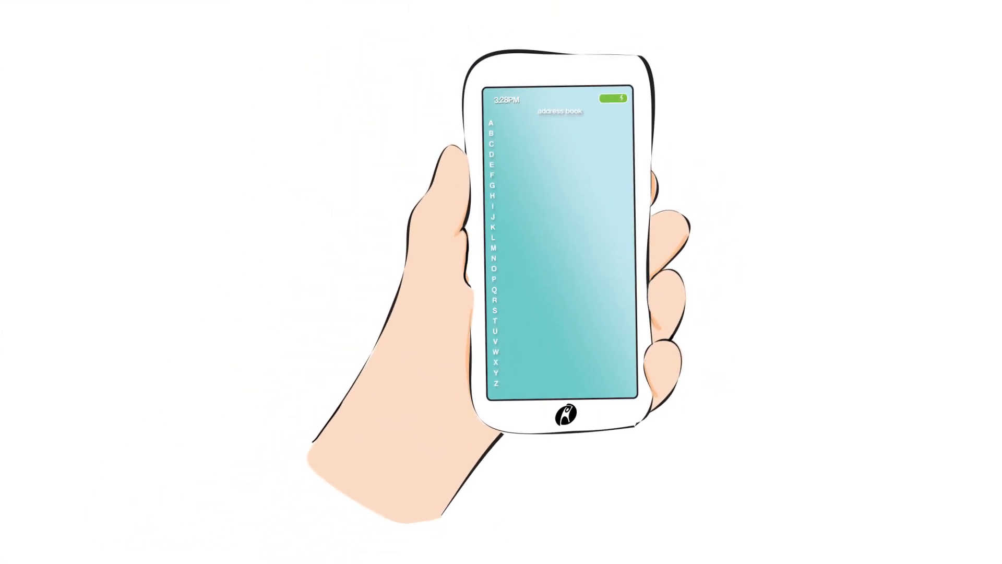
Reach the Domains section and go into DNS settings for the account's domains.
click(492, 248)
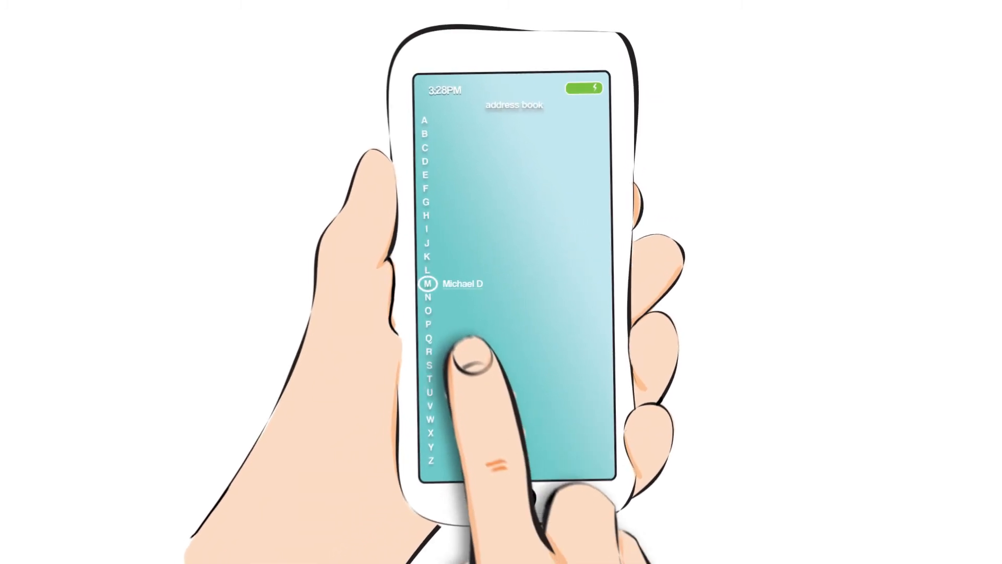
click(462, 283)
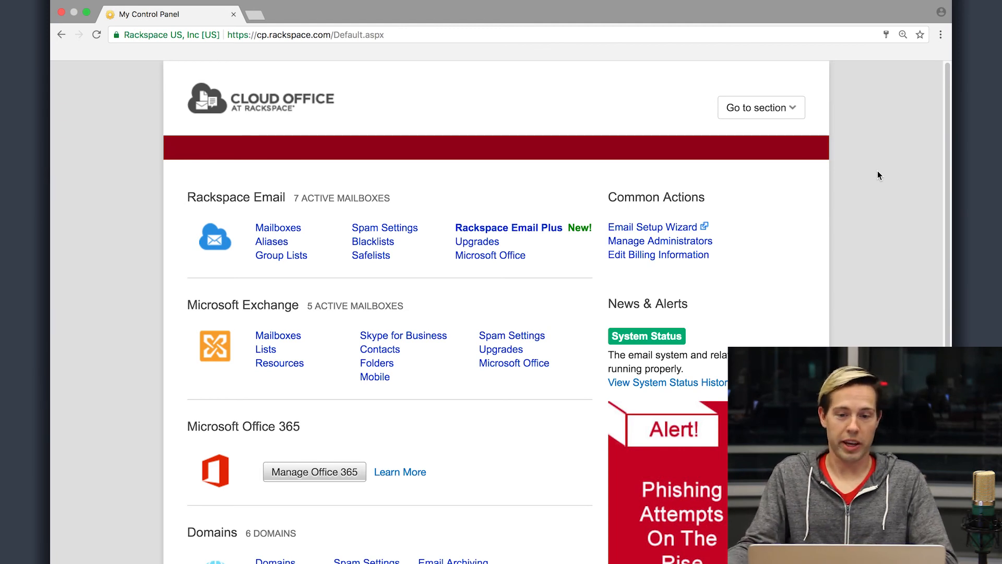
mouse_move(932, 129)
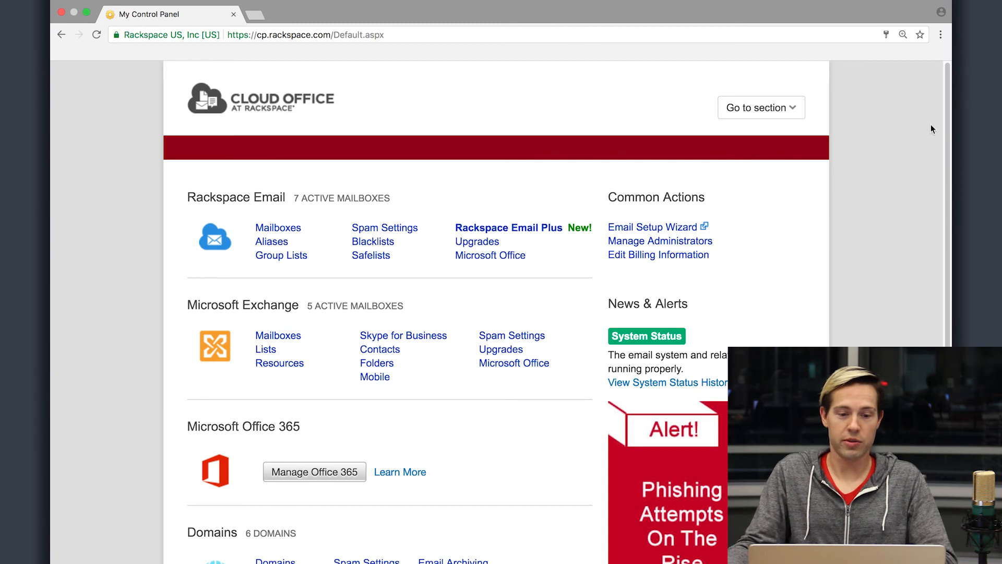
scroll(down, 3)
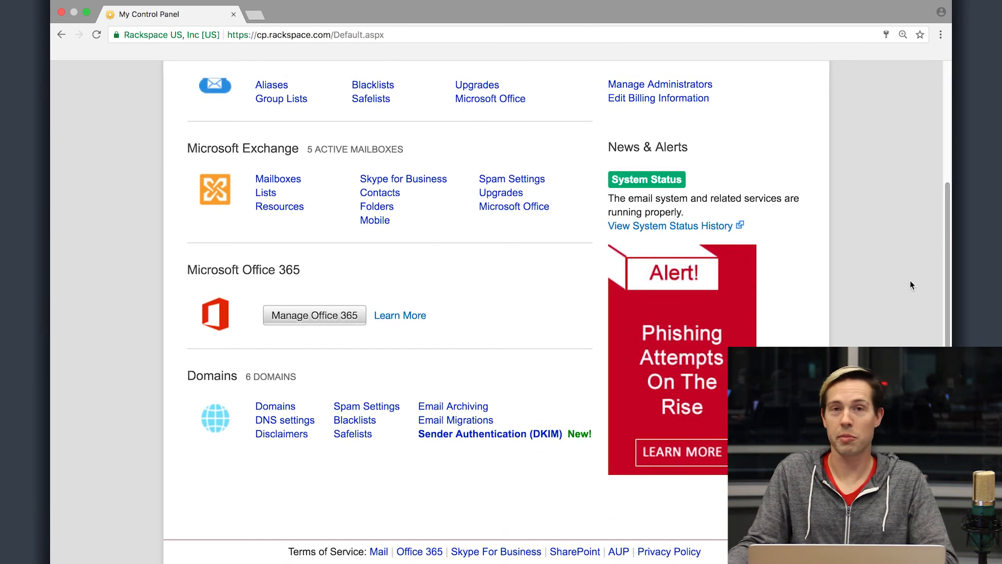
mouse_move(284, 420)
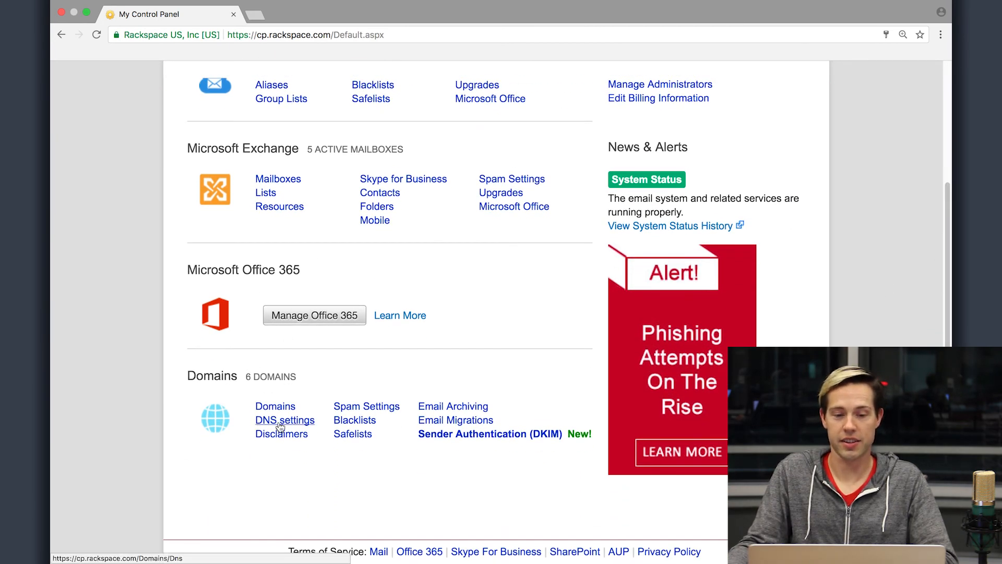
click(285, 420)
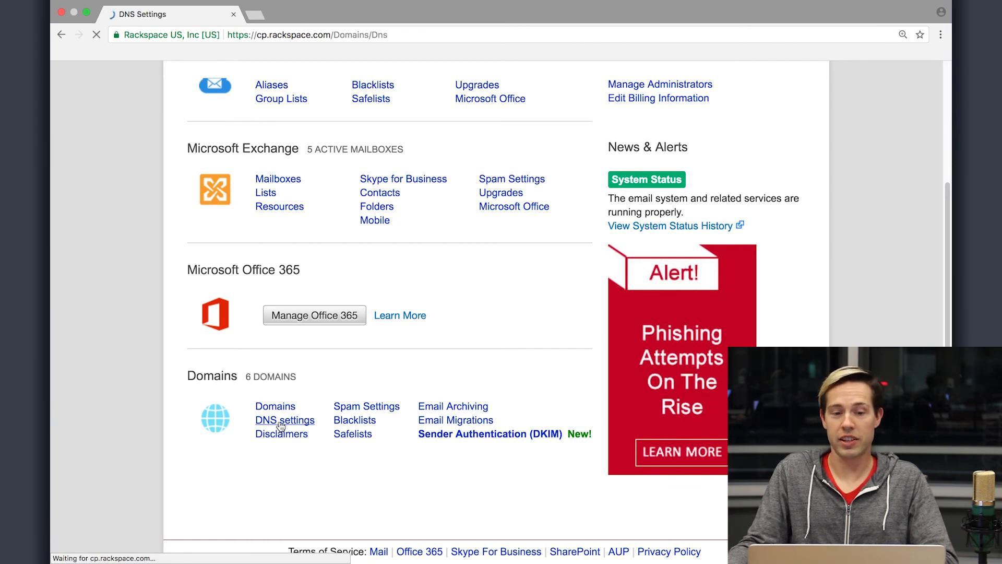
click(284, 420)
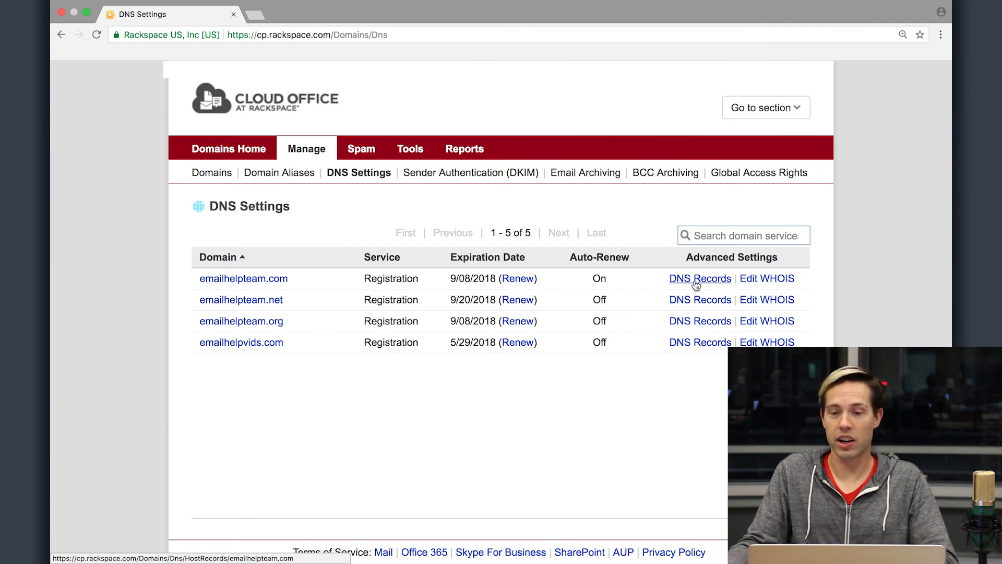
Open the DNS Records page for emailhelpteam.com.
click(700, 277)
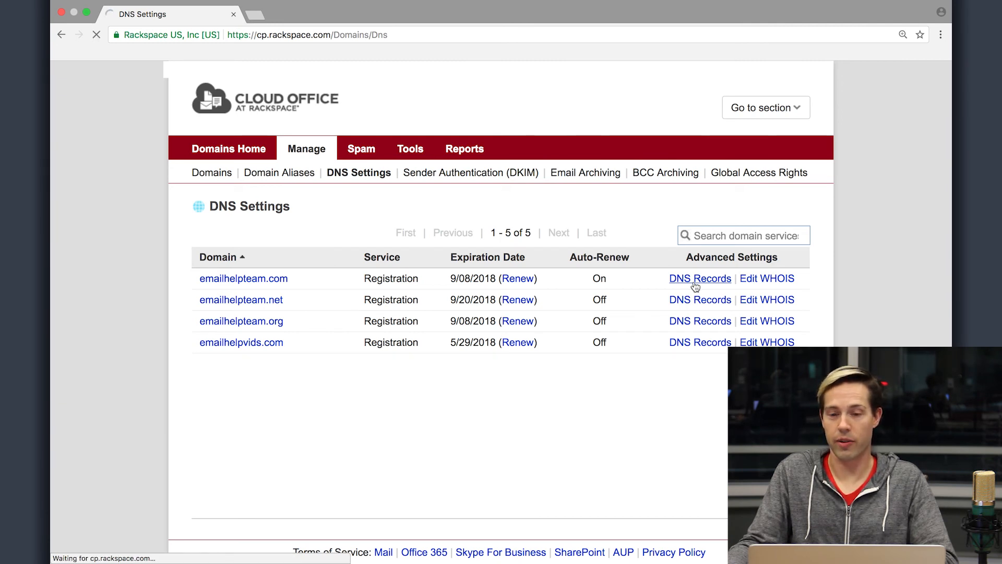
click(699, 277)
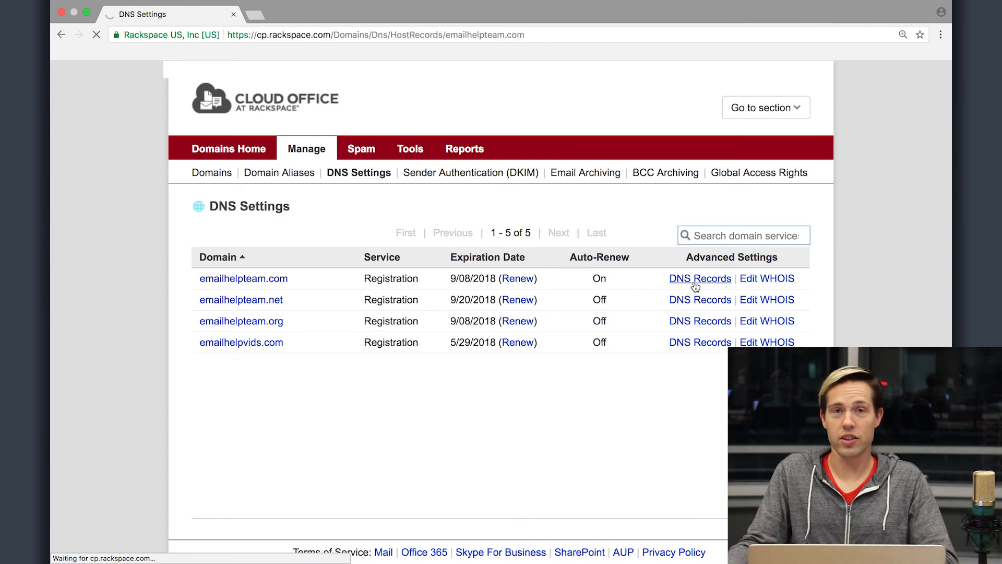
Review emailhelpteam.com's hosting records and scroll to its two MX mail records.
click(699, 278)
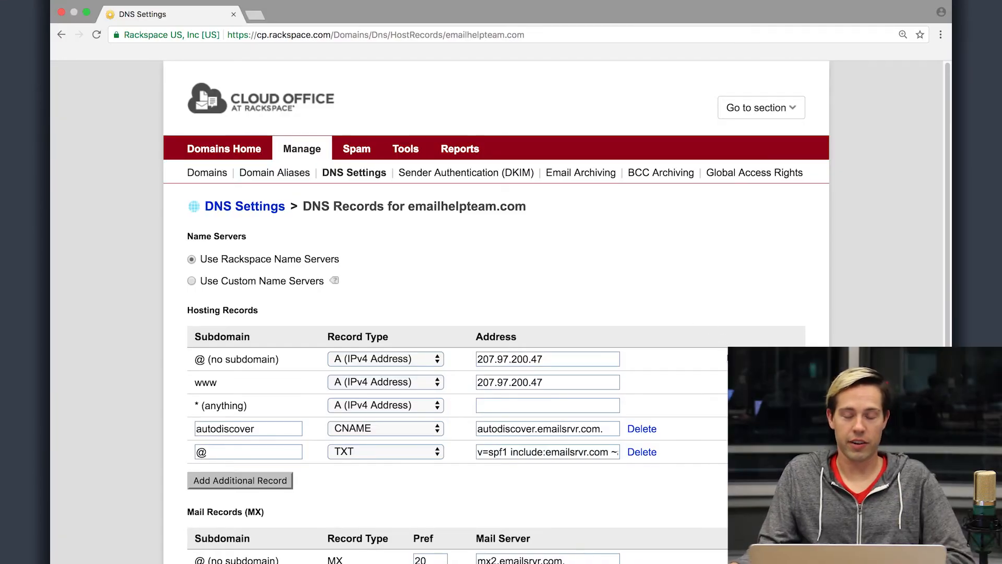
scroll(down, 3)
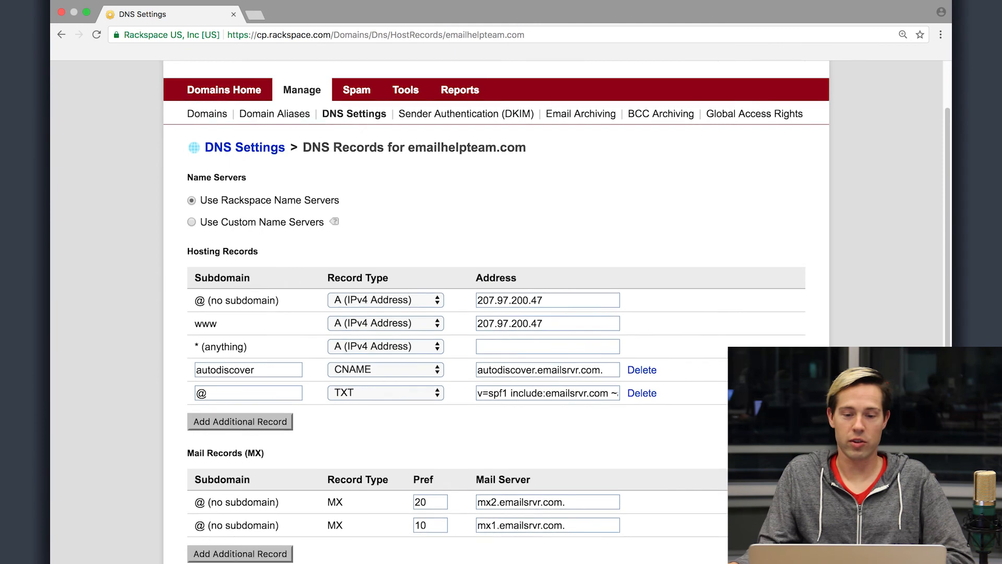
scroll(down, 3)
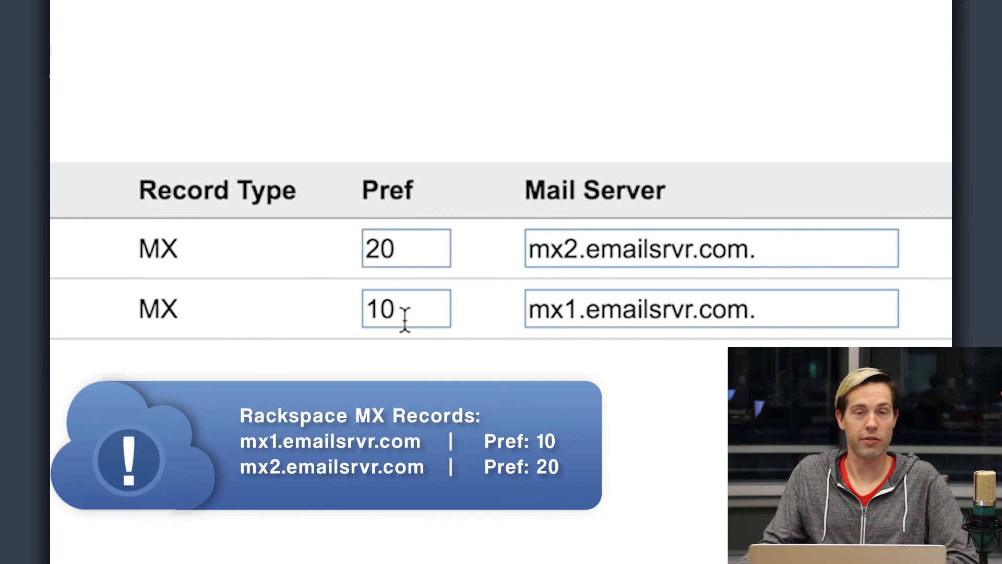
mouse_move(557, 248)
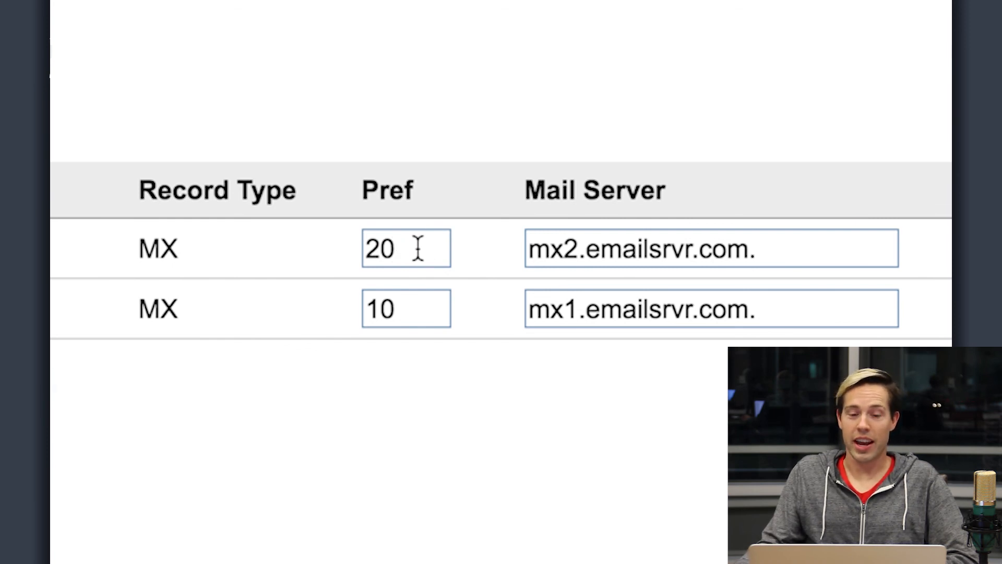
double_click(639, 249)
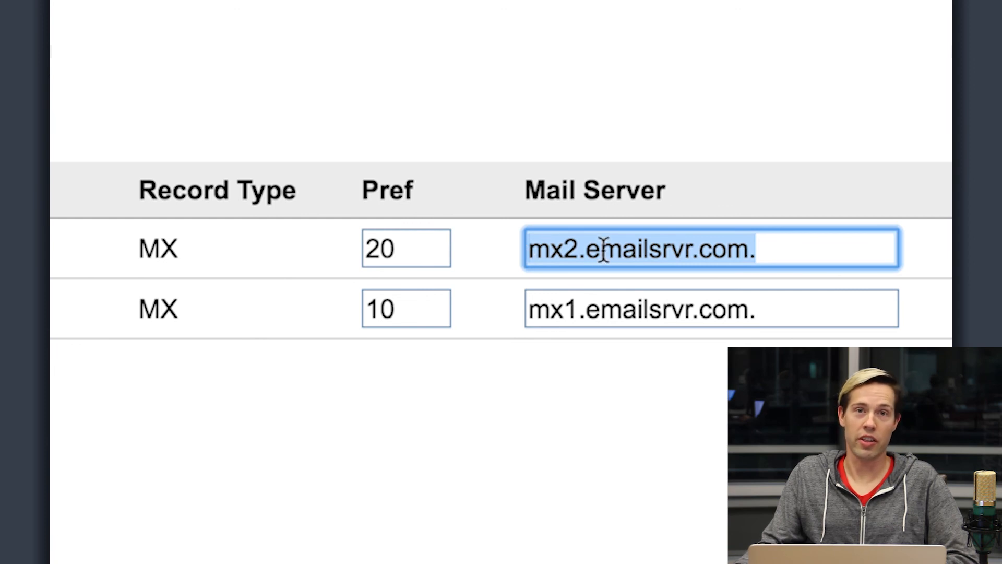
mouse_move(243, 237)
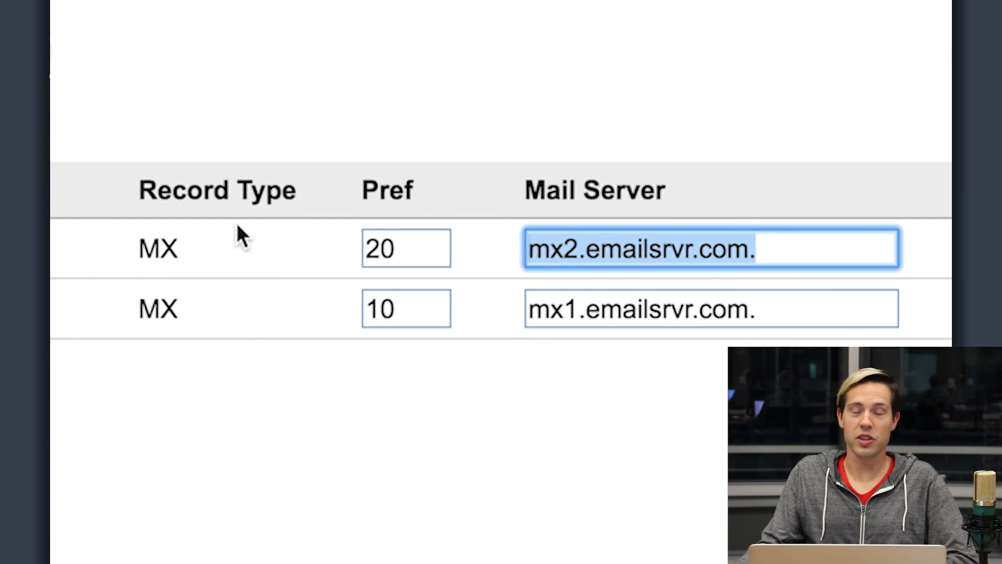
mouse_move(594, 291)
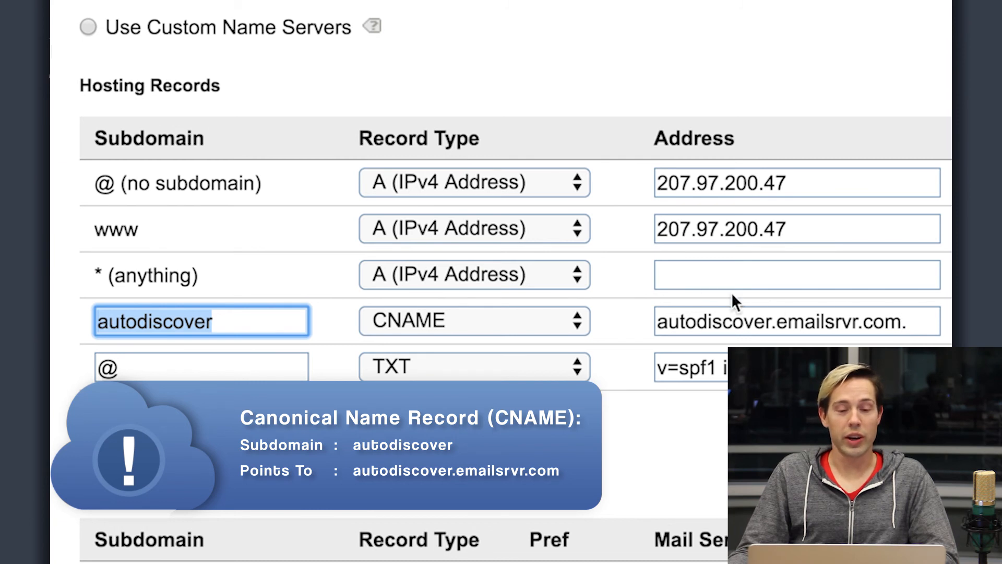
mouse_move(332, 241)
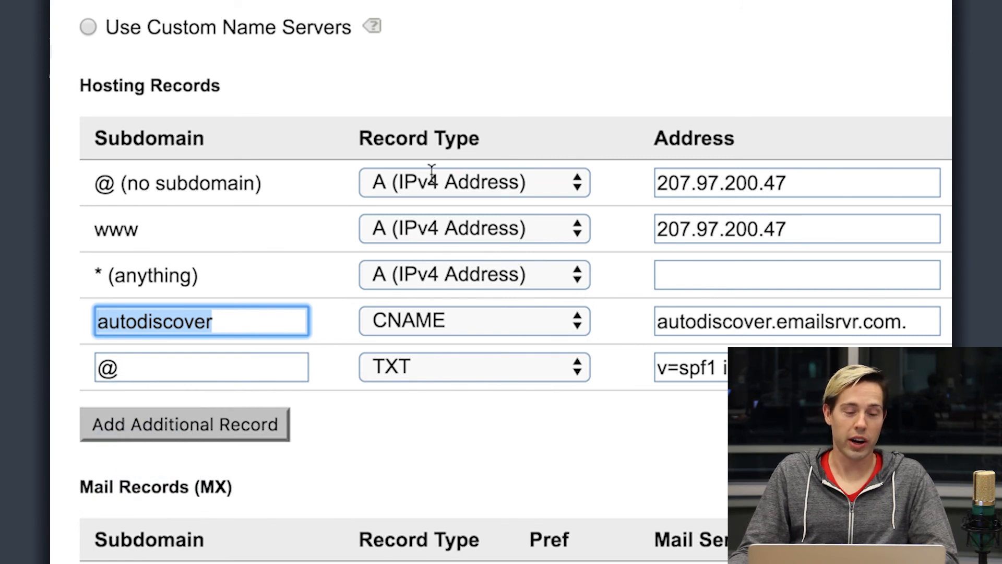
mouse_move(268, 220)
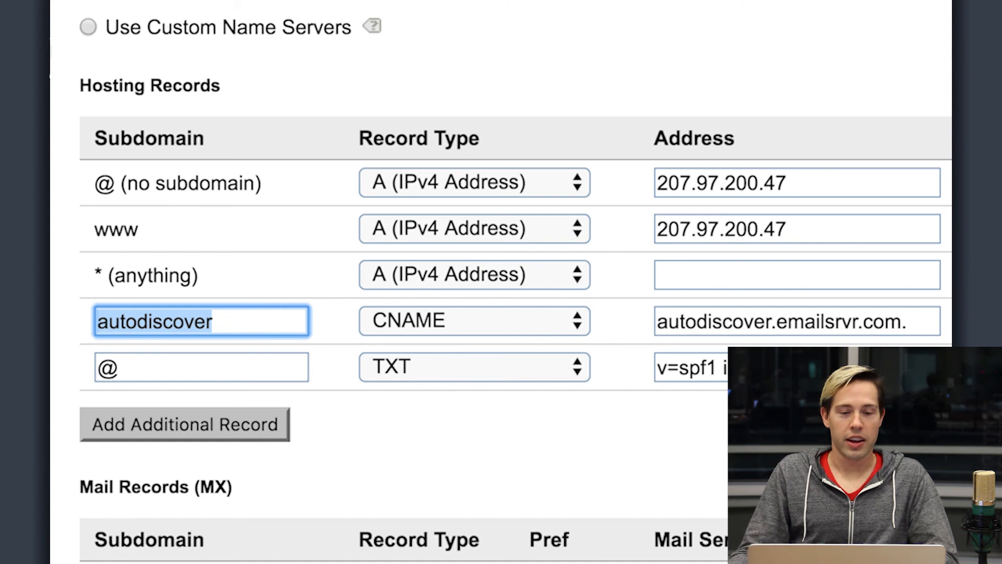
mouse_move(691, 56)
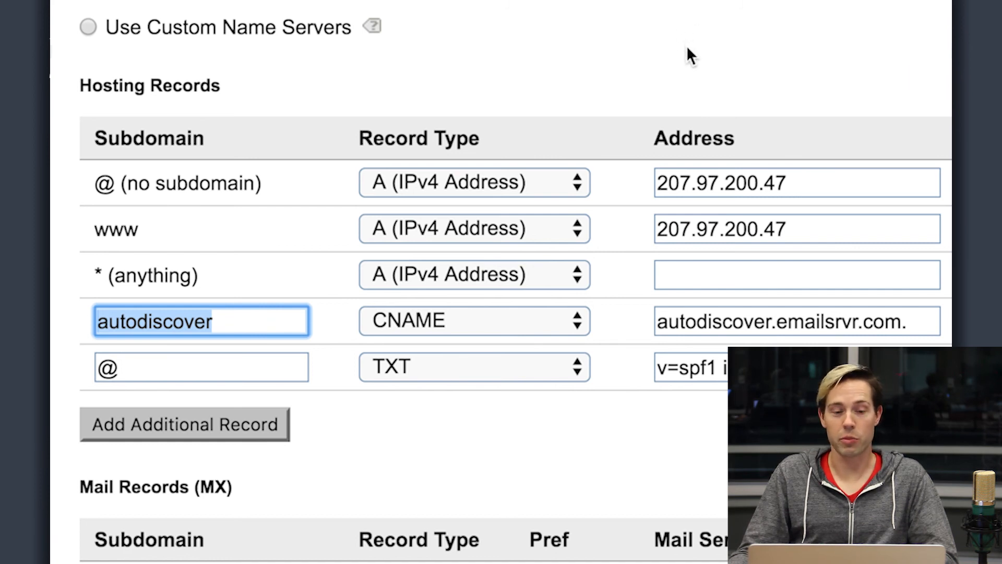
mouse_move(209, 177)
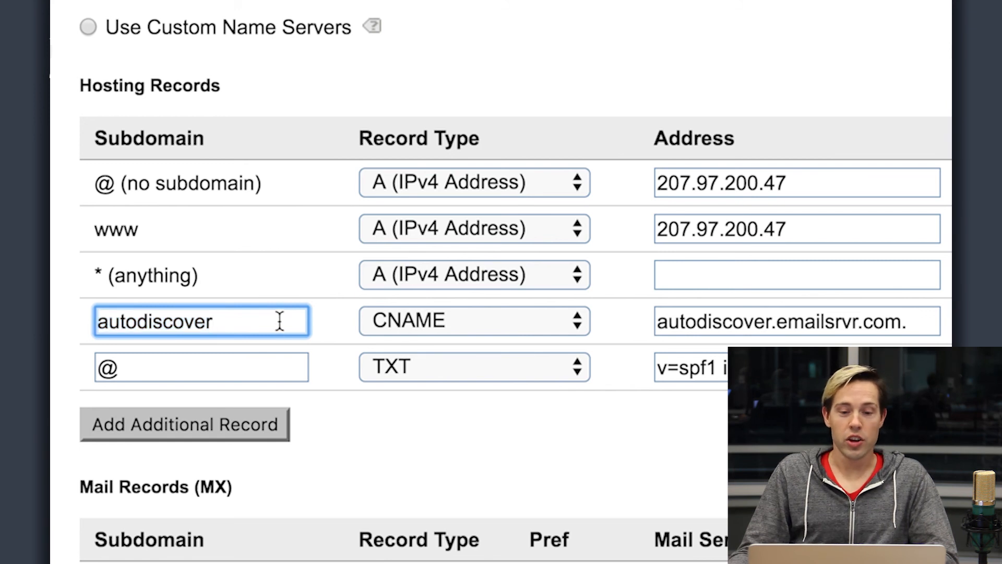
mouse_move(687, 313)
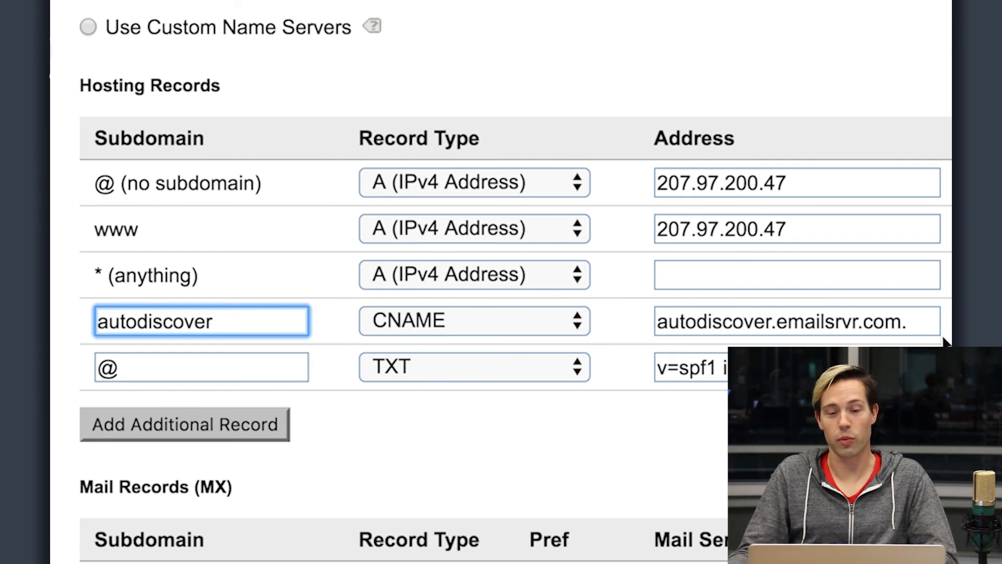
mouse_move(808, 306)
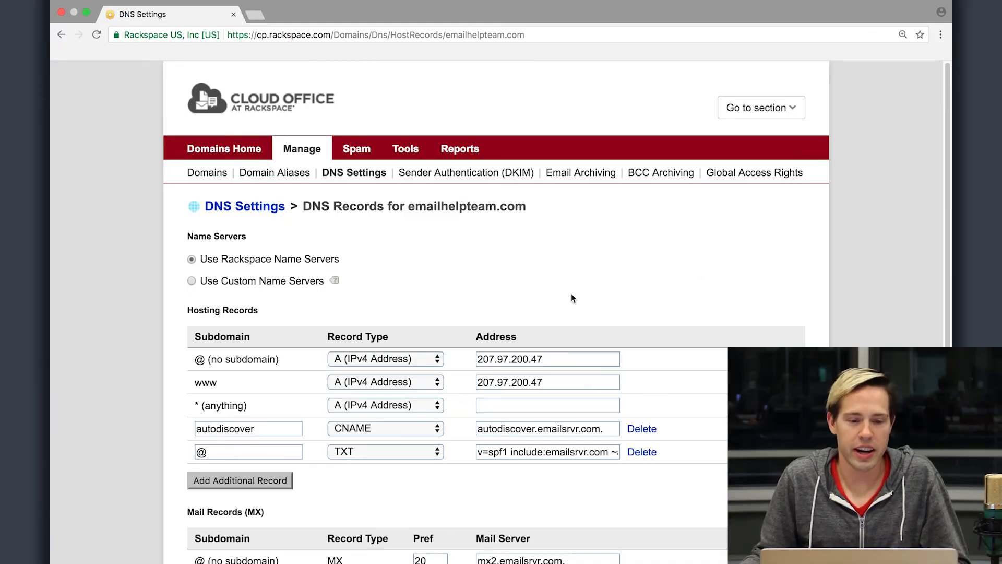
mouse_move(415, 482)
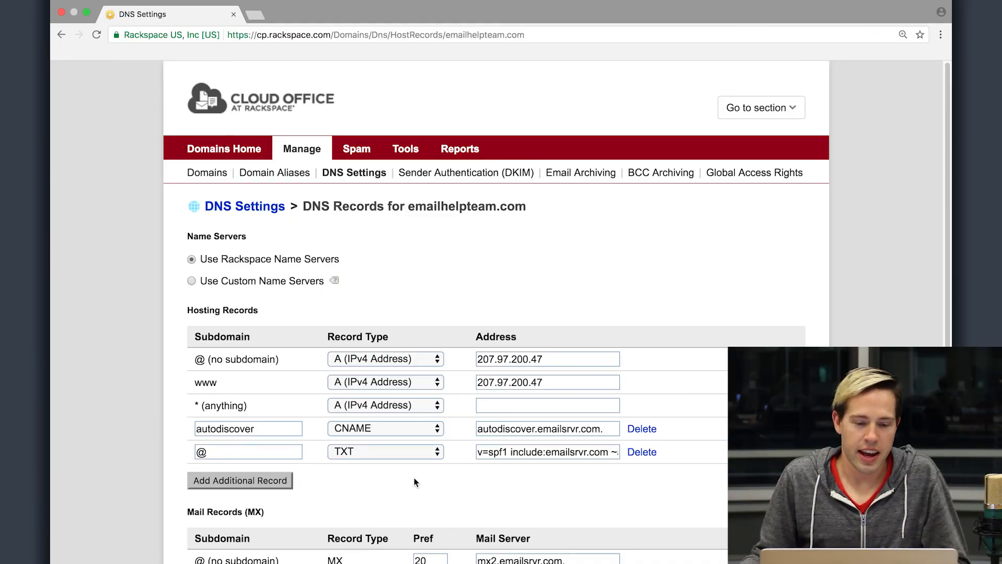
mouse_move(365, 462)
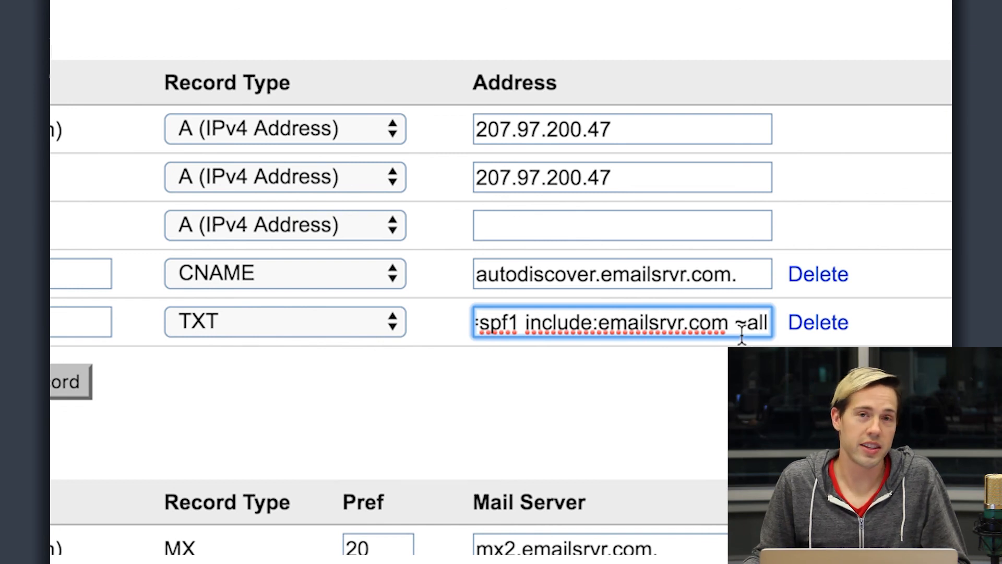
mouse_move(742, 332)
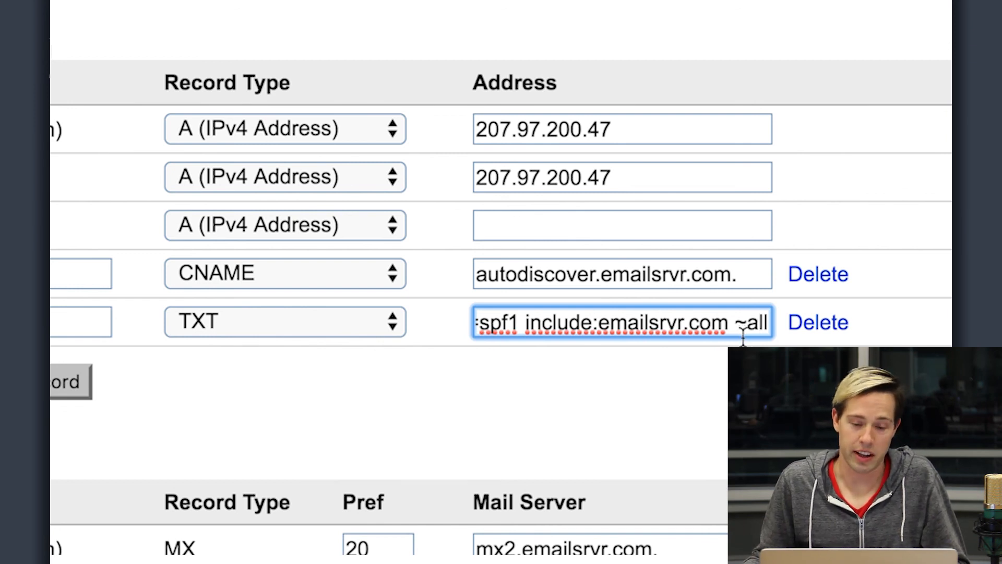
mouse_move(740, 335)
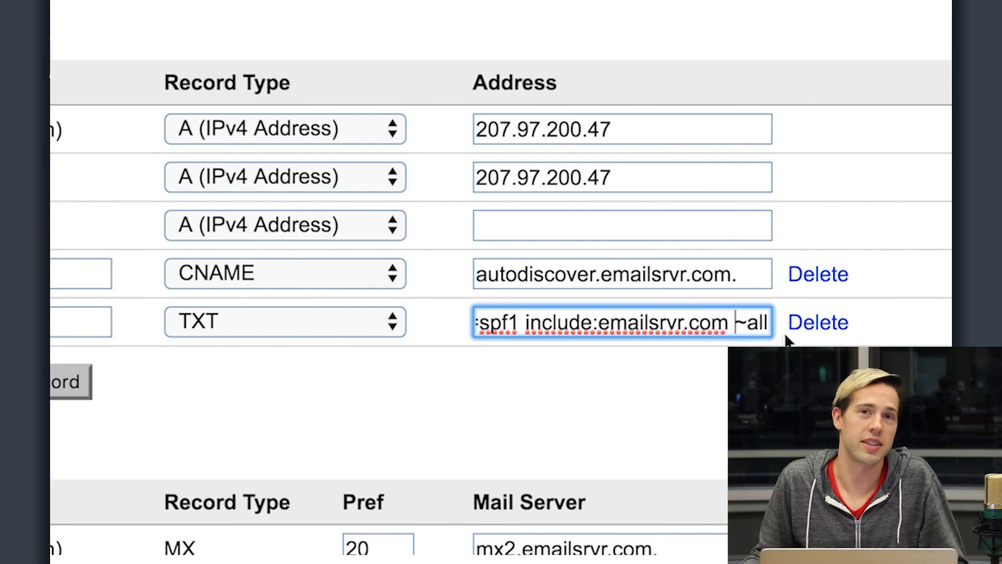
mouse_move(792, 335)
text(include:)
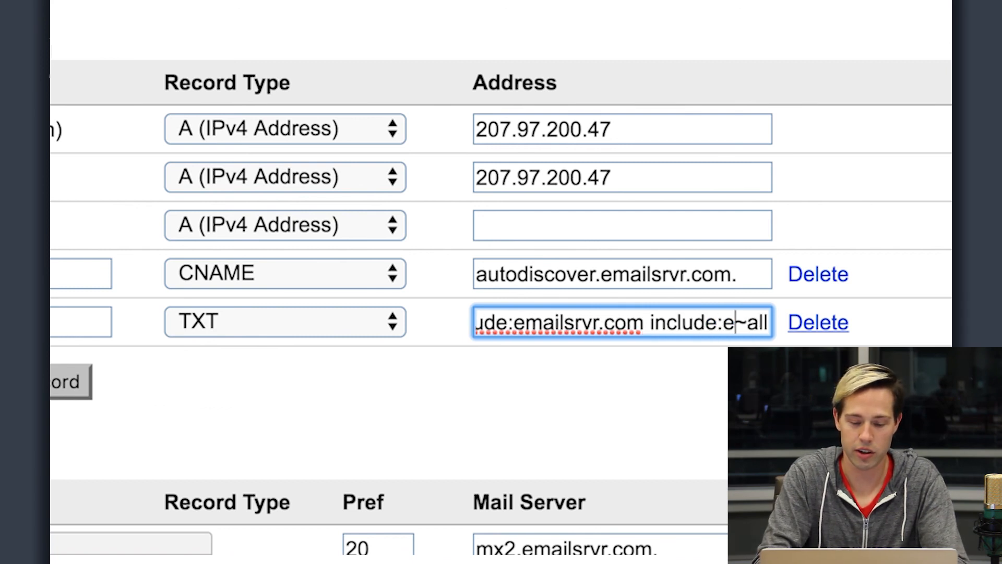
Enter include:example.com into the SPF TXT value, ending it with ~all.
text(example.com)
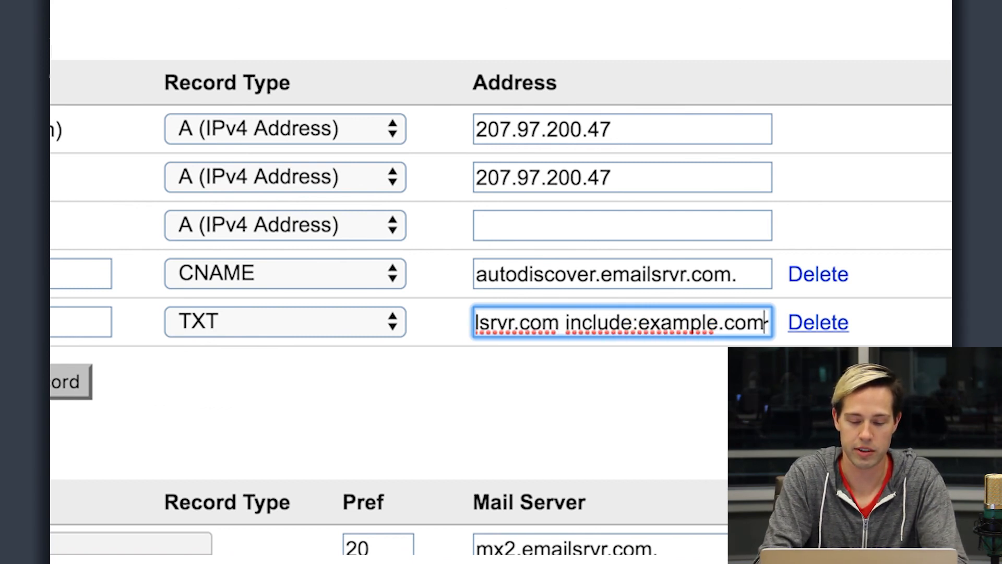
text(~all)
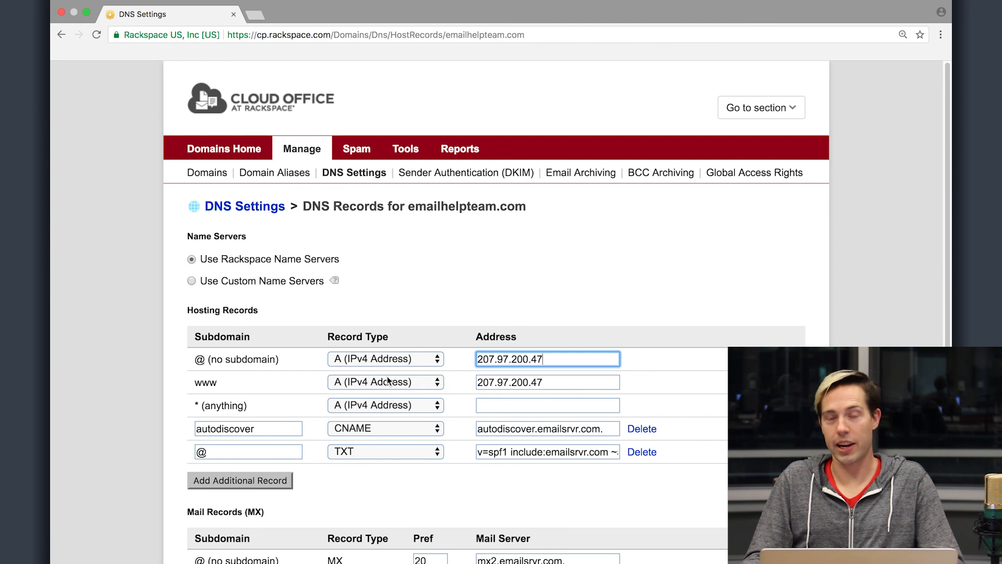
mouse_move(470, 366)
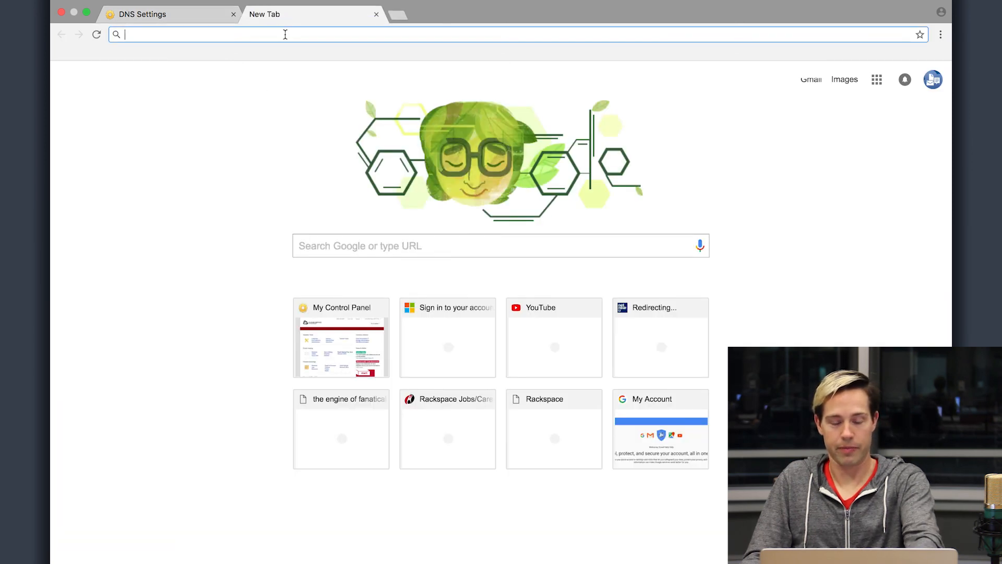
Load 207.97.200.47 in the address bar, reaching the Rackspace Webmail login page.
text(207.97.200.47)
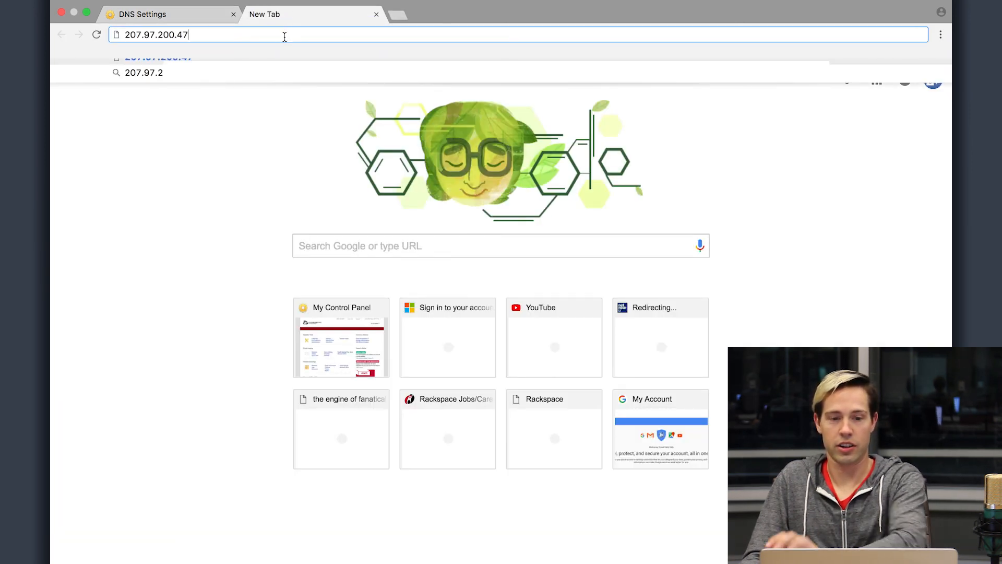
key(Return)
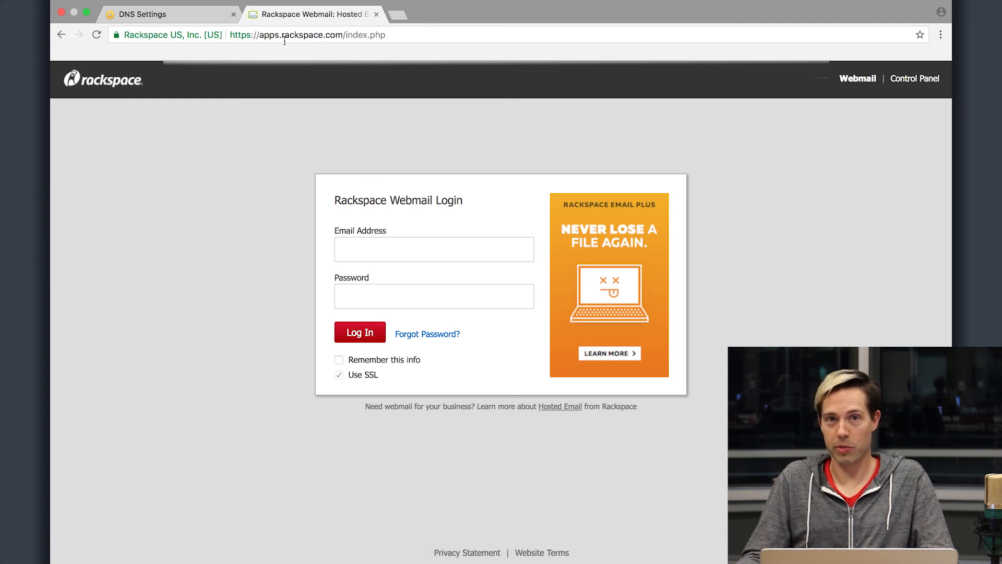
mouse_move(354, 167)
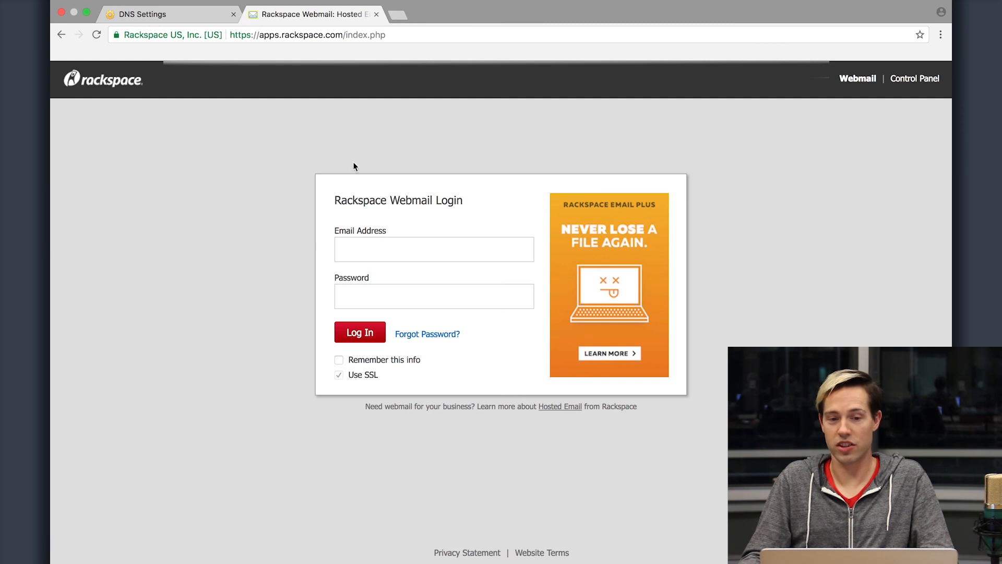
mouse_move(553, 256)
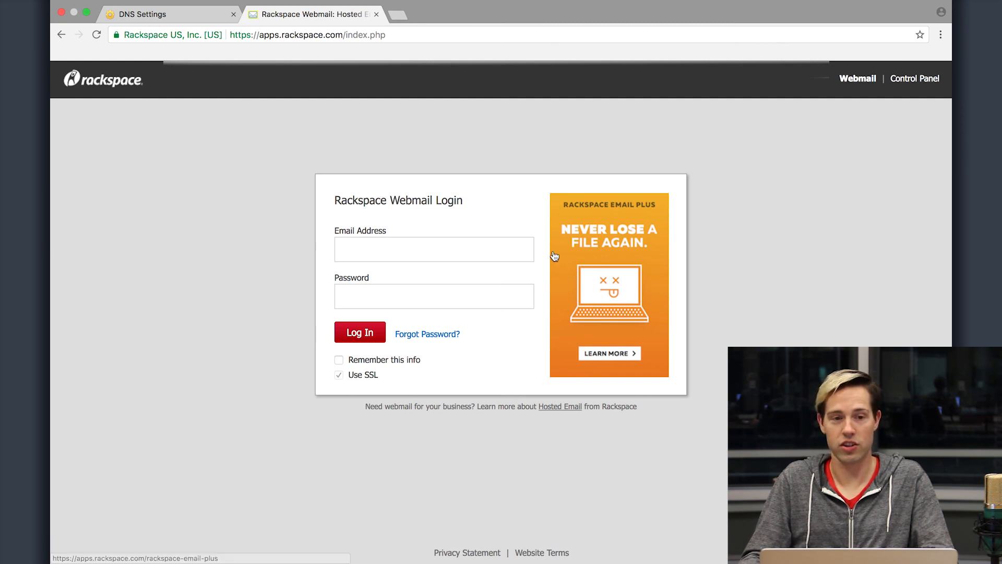
Replace the Webmail address with emailhelpteam.com in the address bar.
click(307, 34)
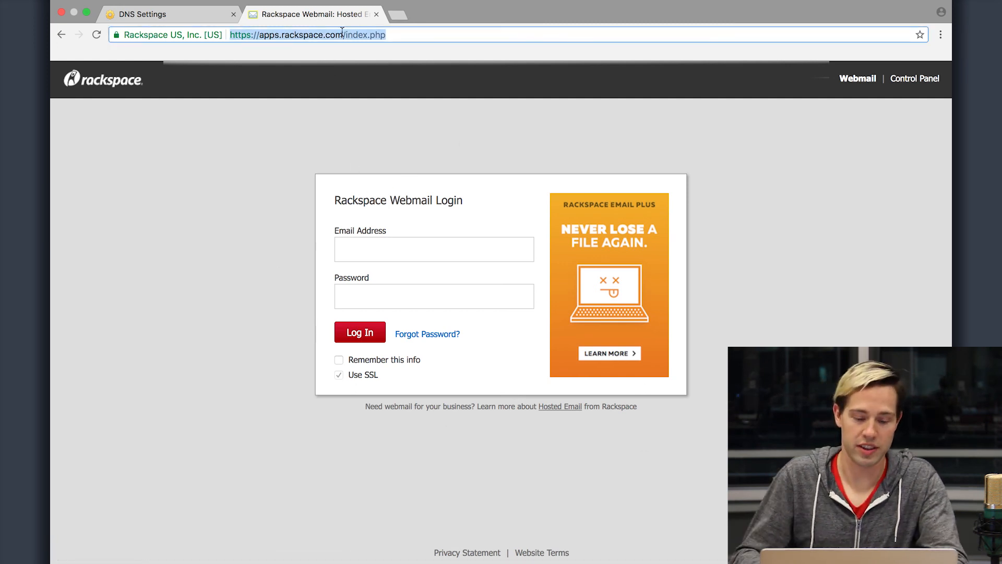
text(emailhelpteam.com)
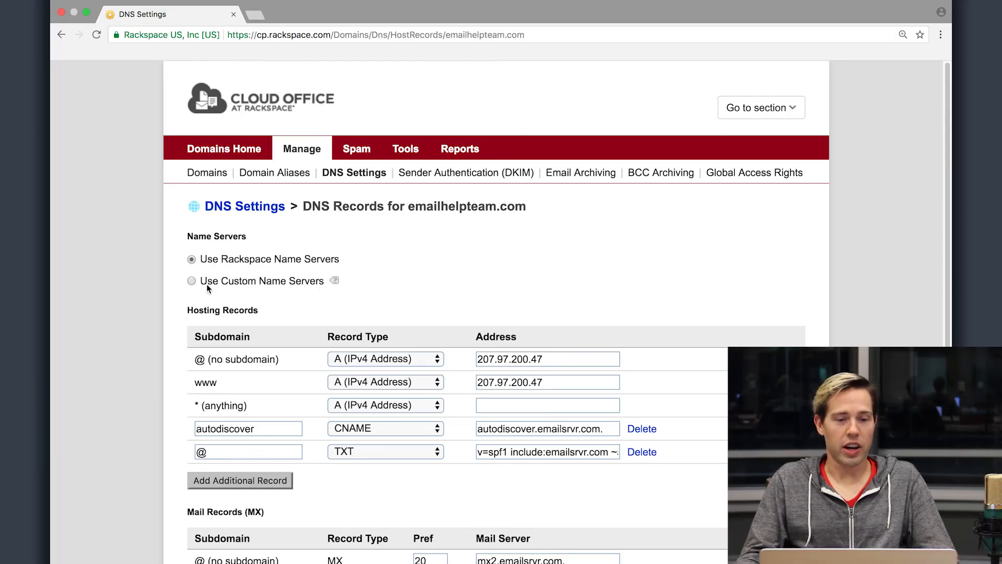
click(192, 281)
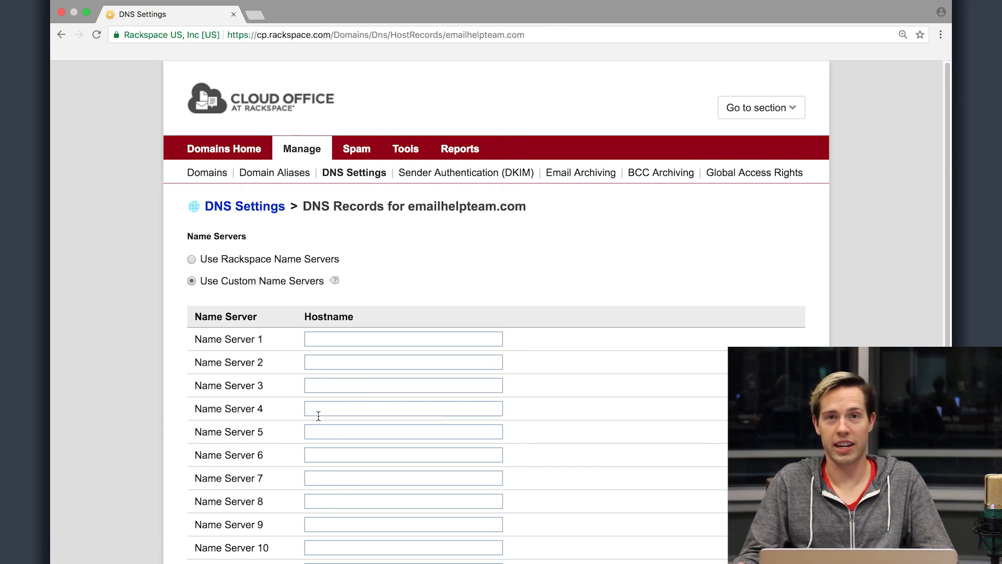
mouse_move(209, 263)
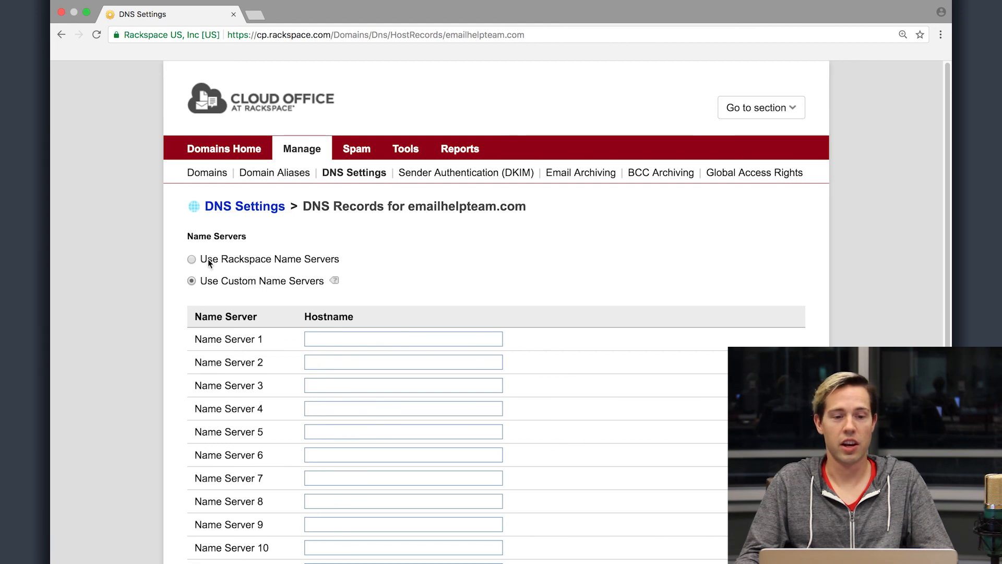
click(191, 259)
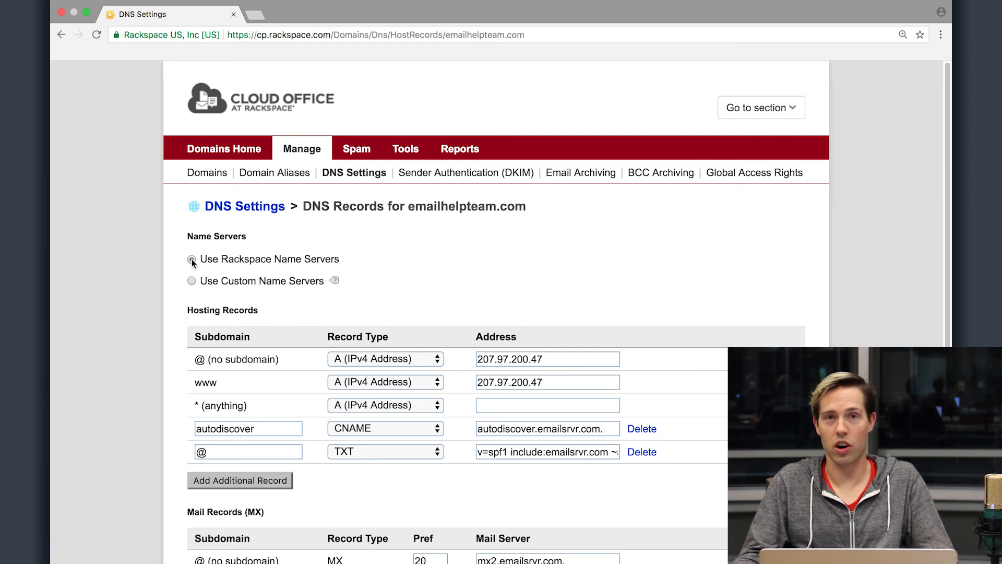
click(191, 259)
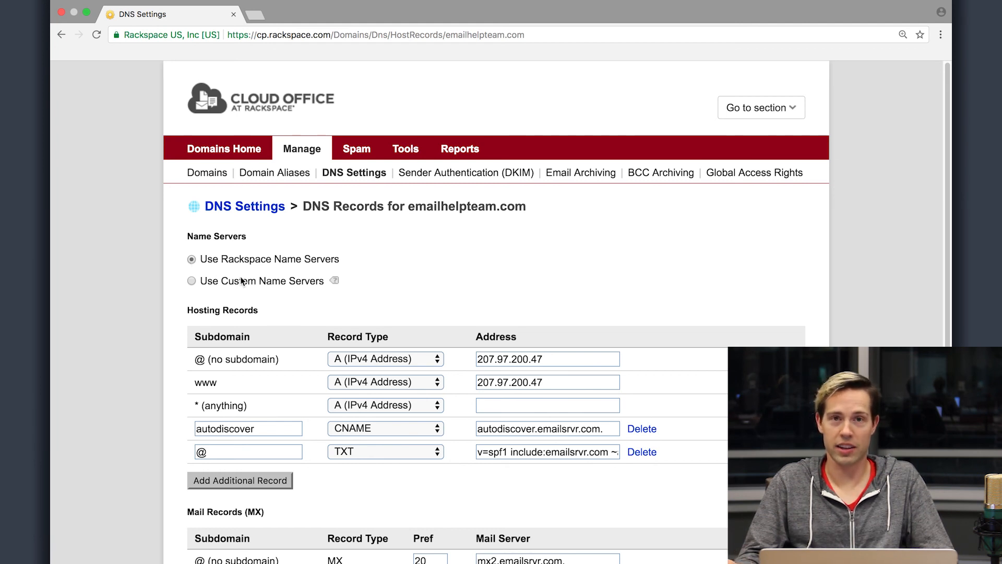
mouse_move(548, 499)
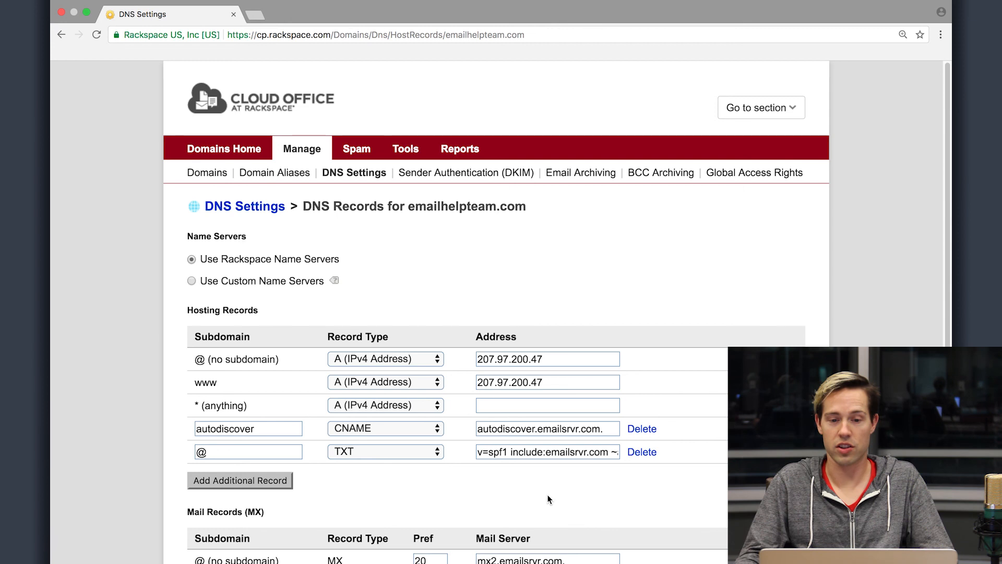
mouse_move(588, 497)
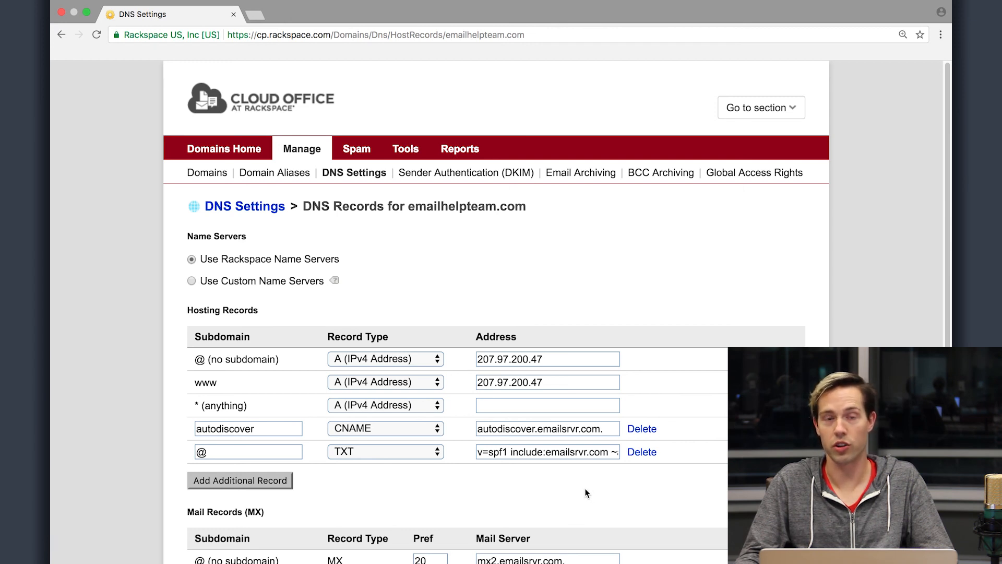
mouse_move(594, 484)
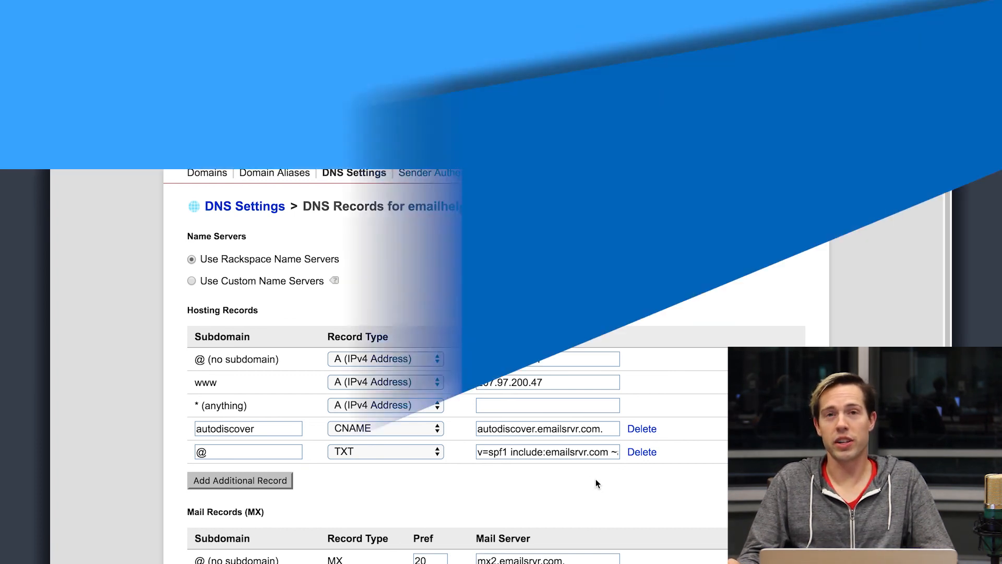
click(312, 14)
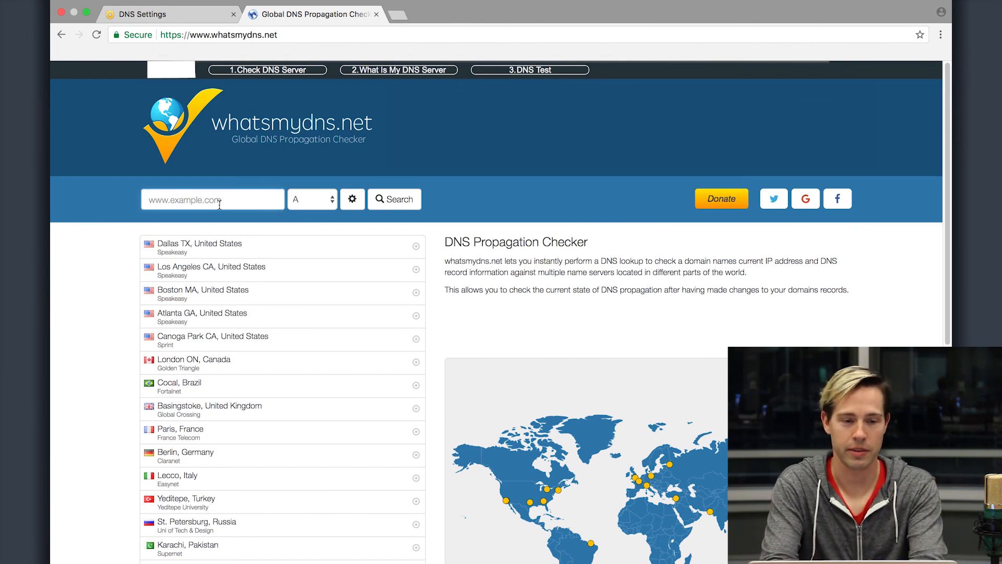
Run an MX propagation lookup for emailhelpteam.com, returning mx1 and mx2.emailsrvr.com worldwide.
text(emailhelpteam.com)
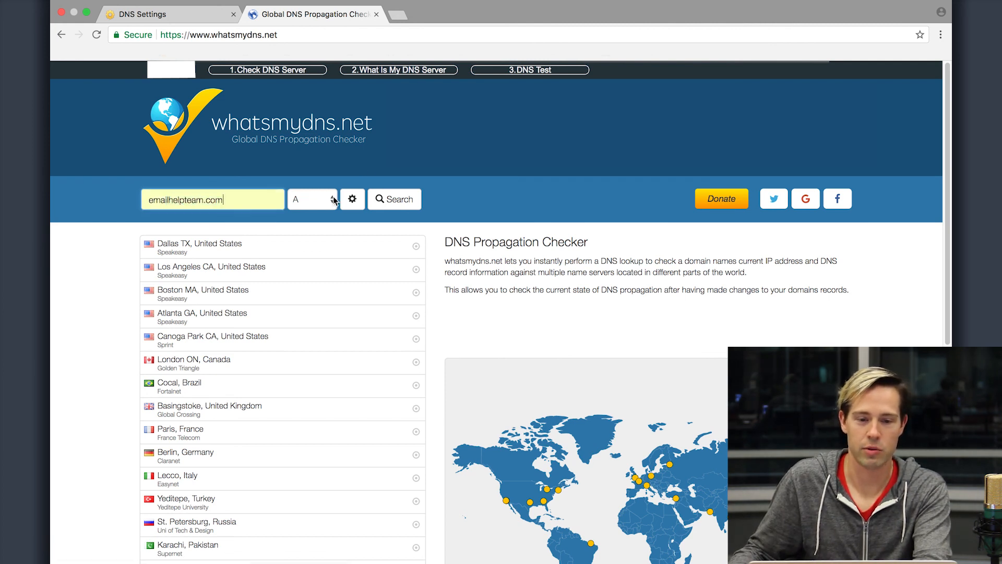
click(311, 199)
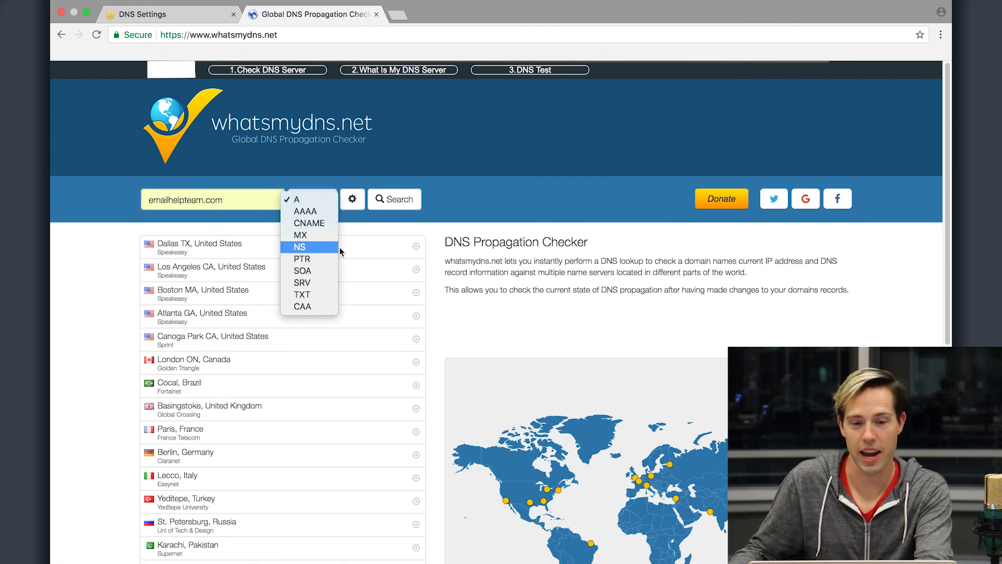
click(300, 235)
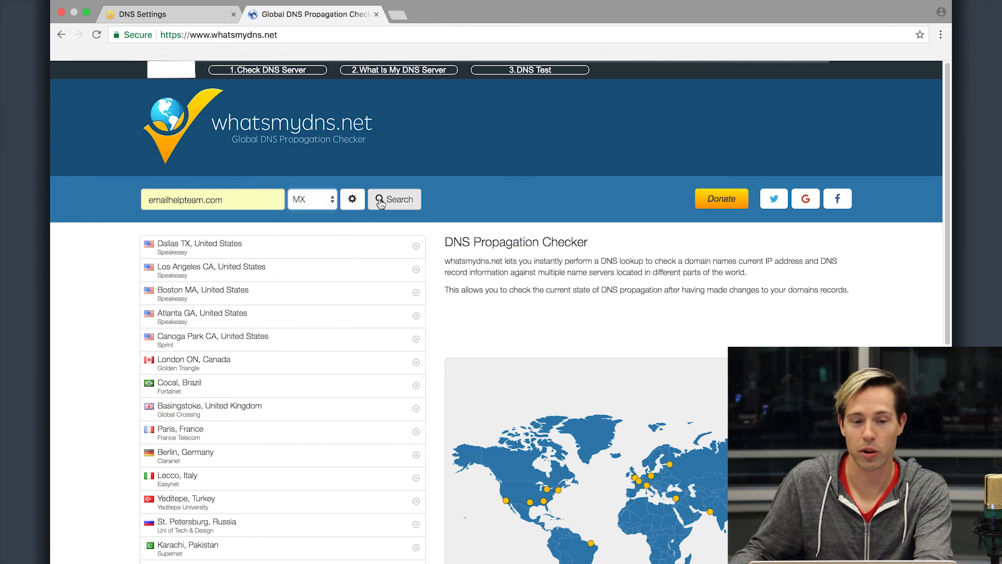
mouse_move(481, 451)
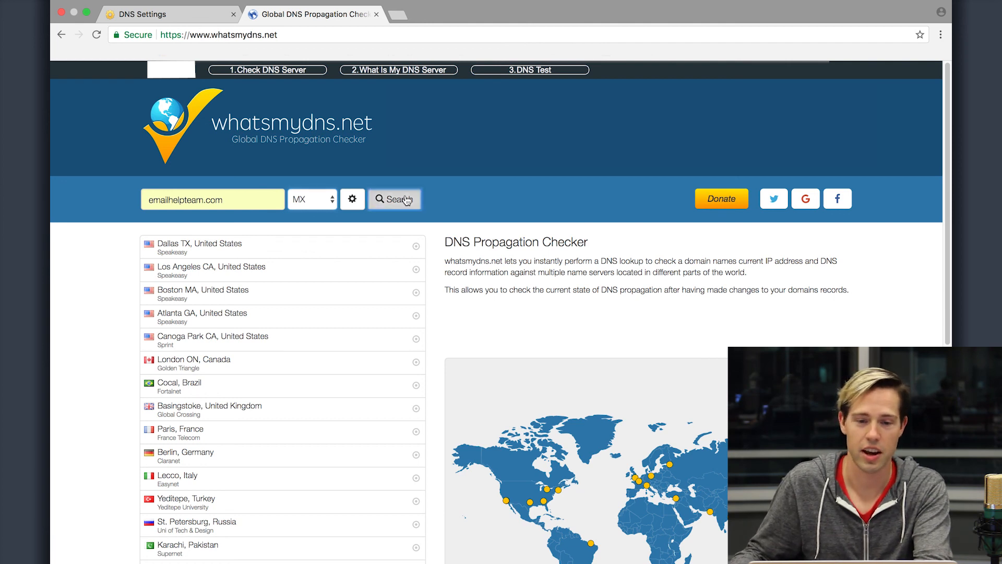
click(395, 199)
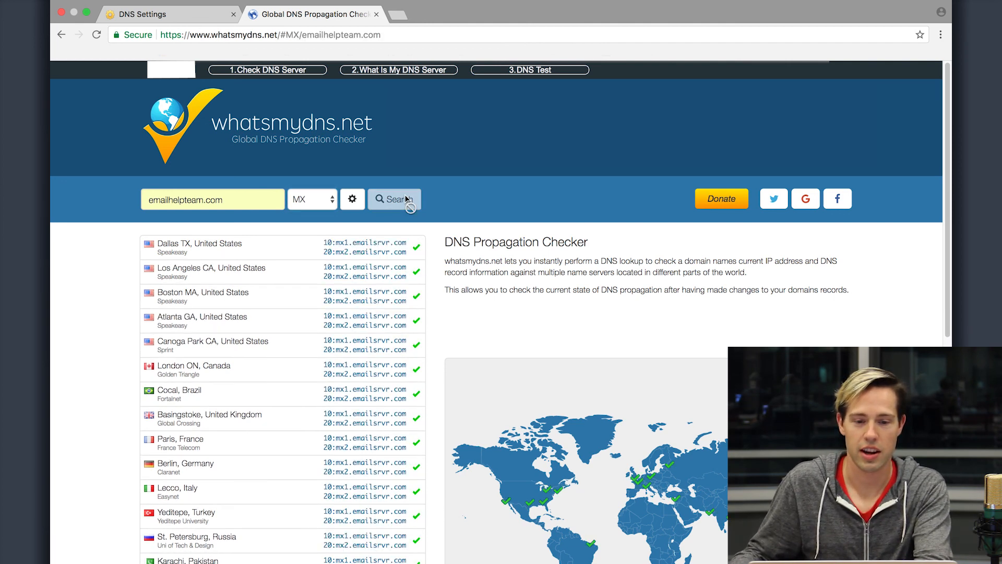
mouse_move(397, 228)
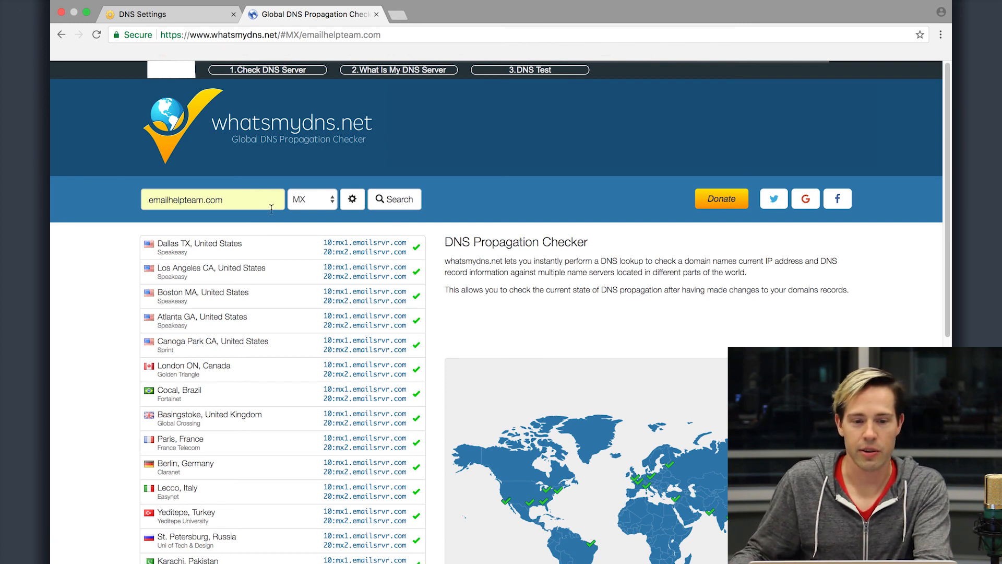
Run an NS propagation lookup for emailhelpteam.com.
click(150, 199)
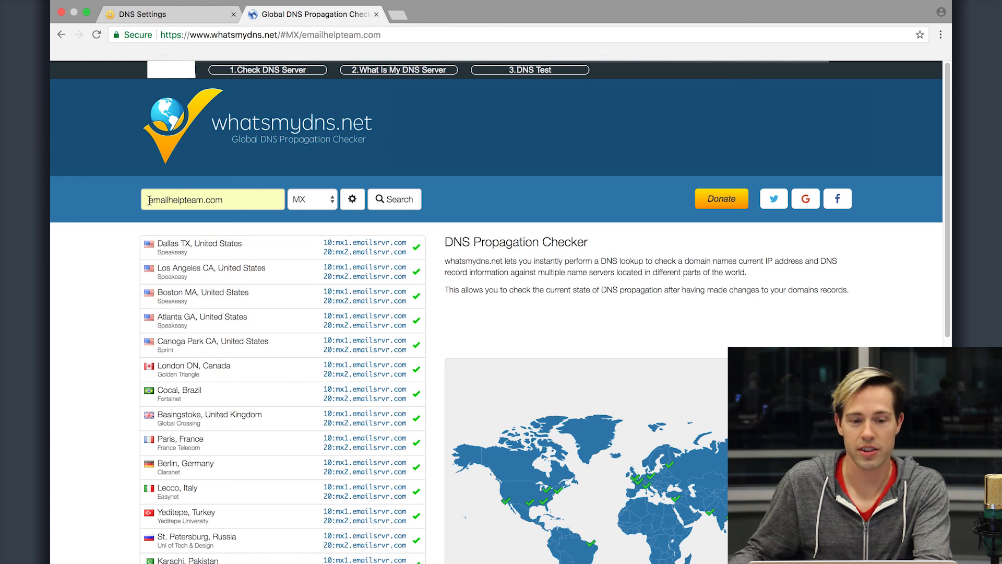
click(311, 198)
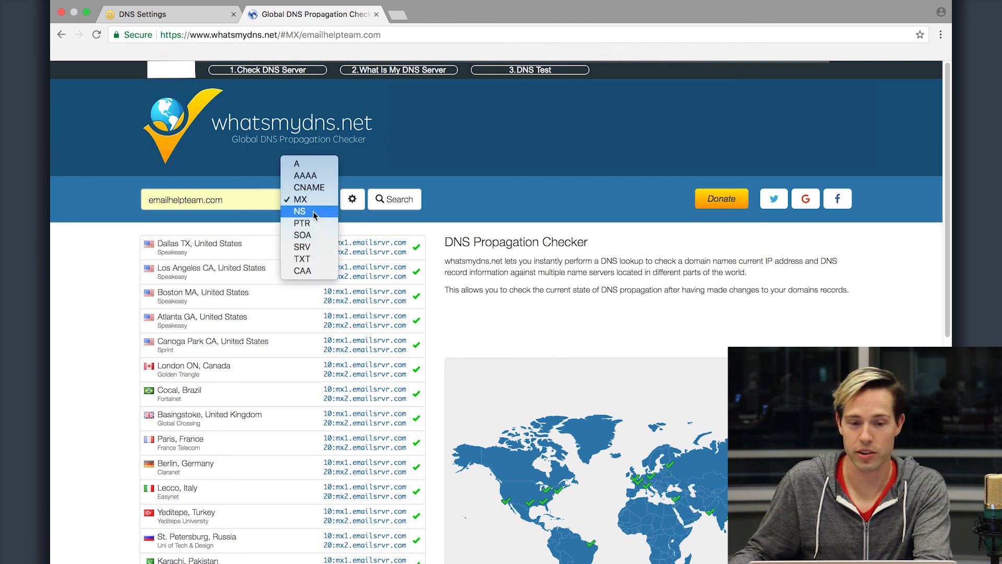
click(300, 211)
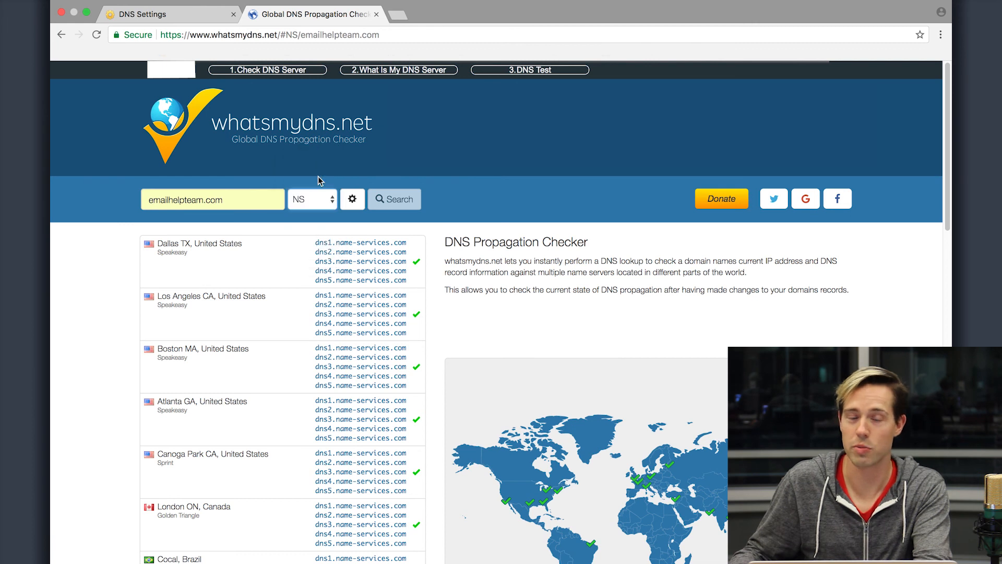
Run a CNAME lookup for autodiscover.emailhelpteam.com, resolving to autodiscover.emailsrvr.com everywhere.
click(312, 199)
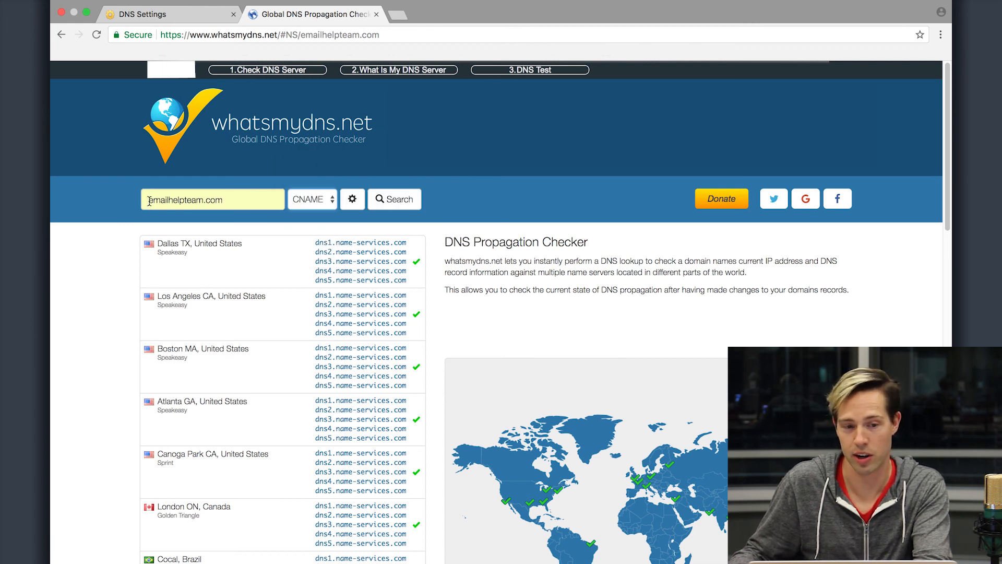
text(autodiscover.)
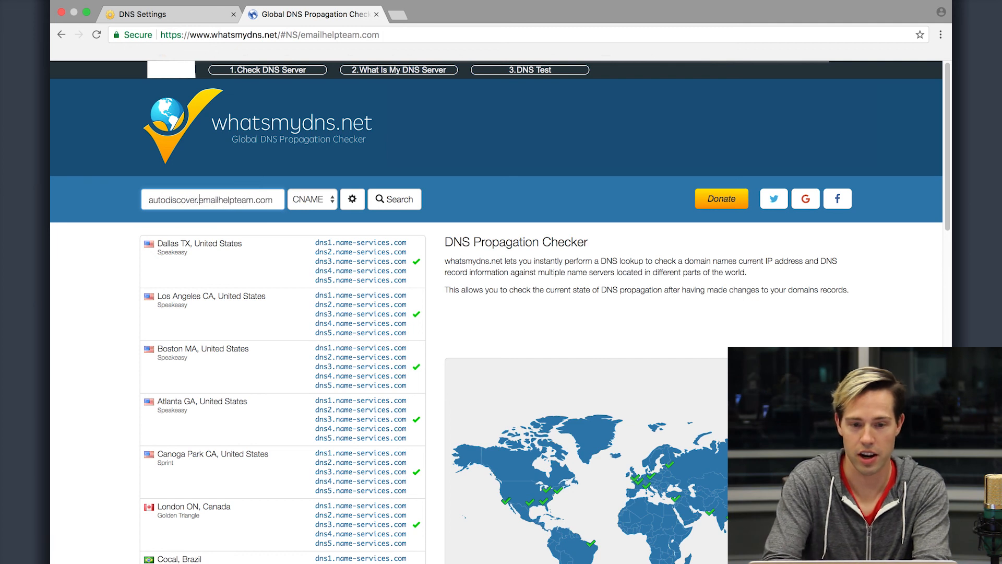
click(393, 198)
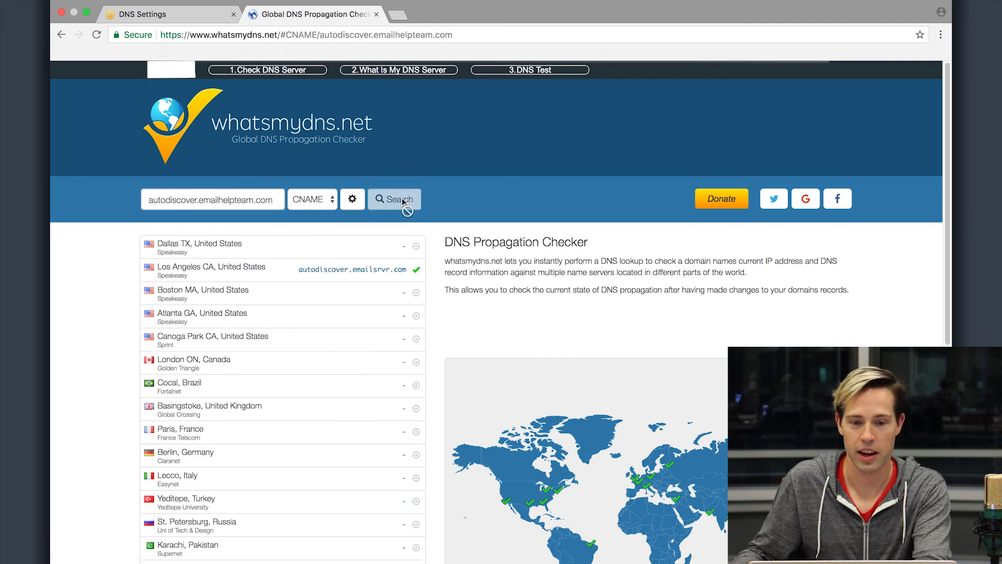
click(394, 198)
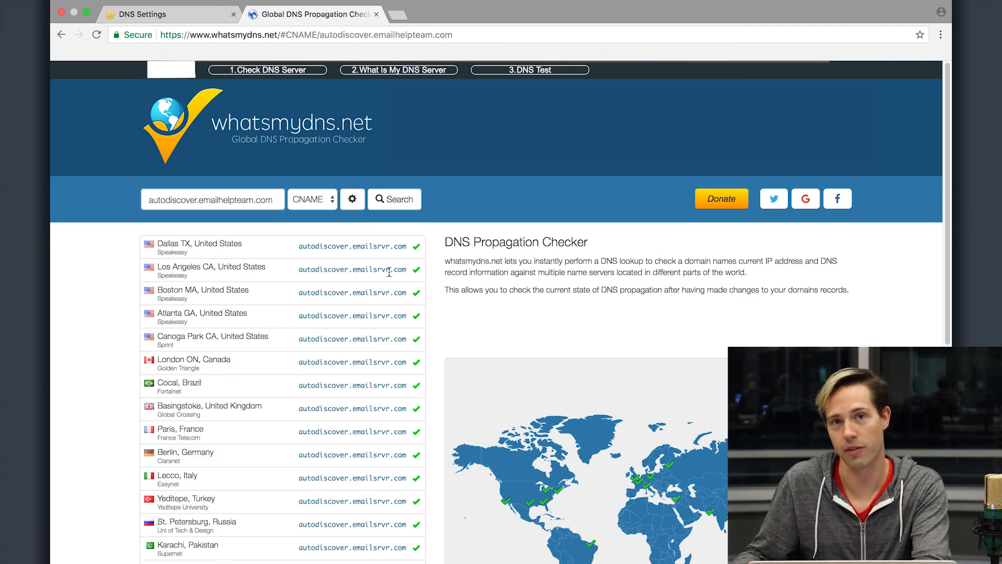